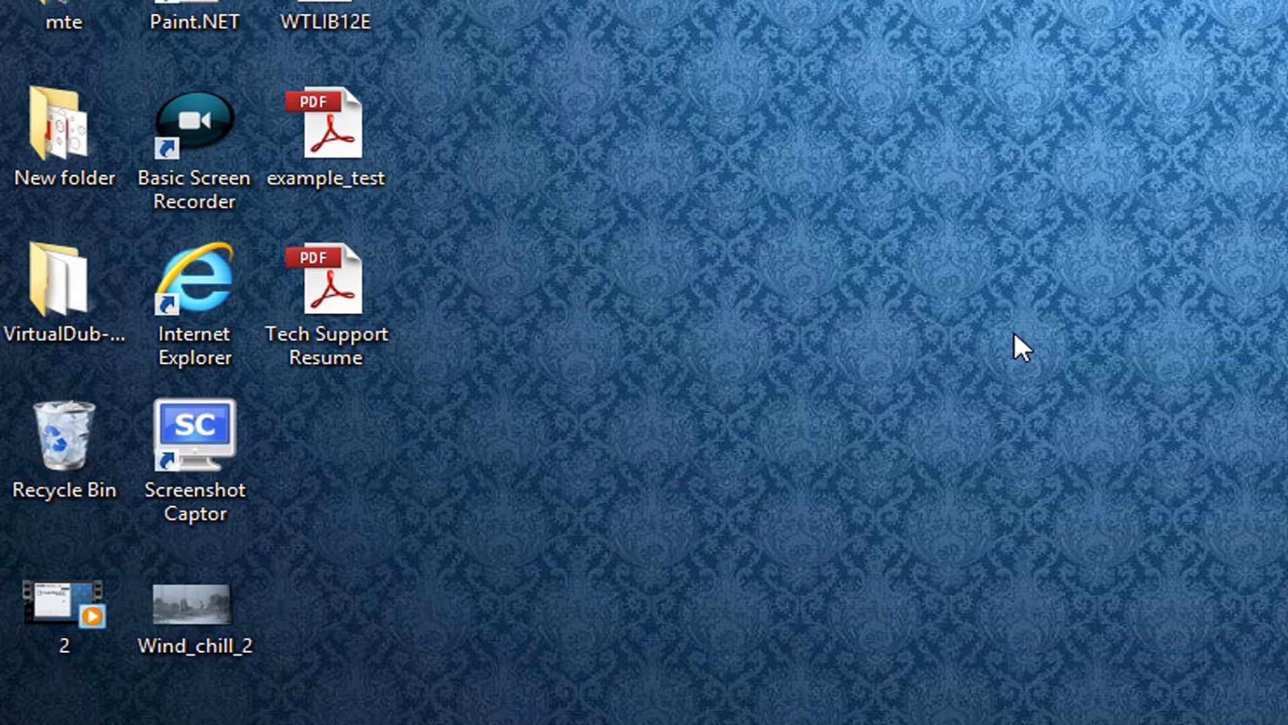
- Switch the desktop icons to Large icons via the desktop View menu
{"action": "right_click", "coordinate": [1018, 345]}
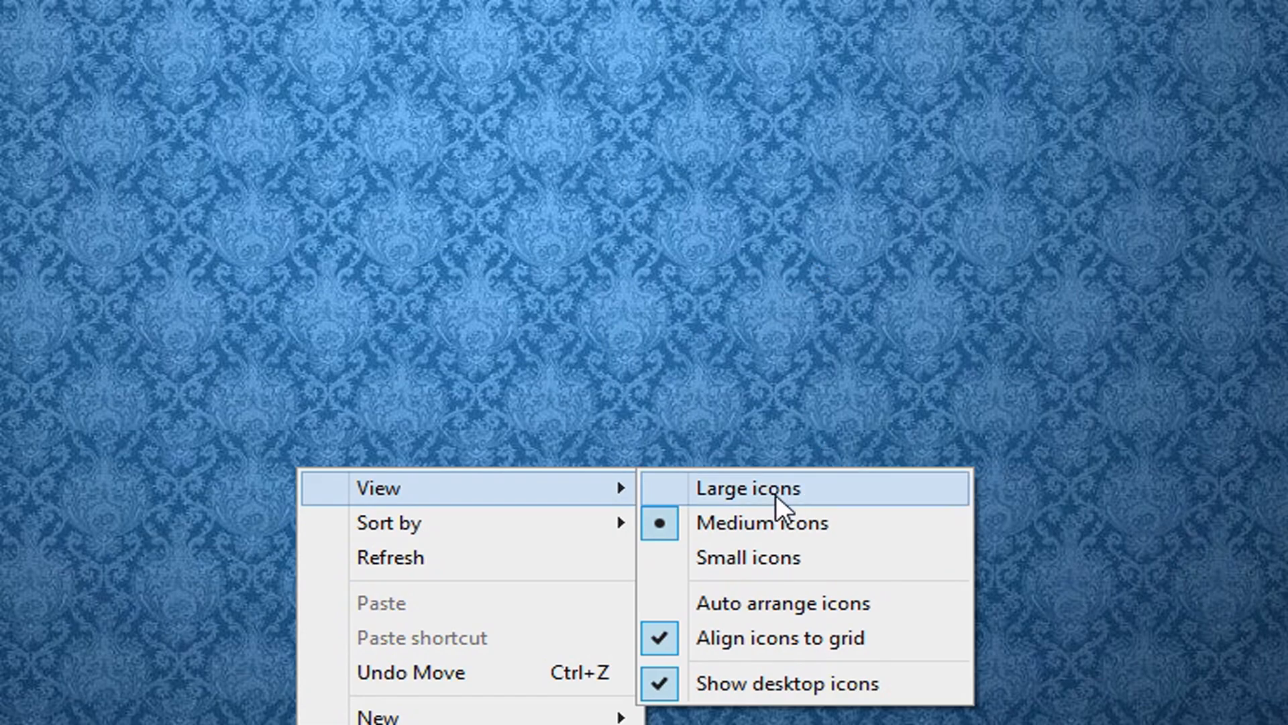
{"action": "left_click", "coordinate": [743, 487]}
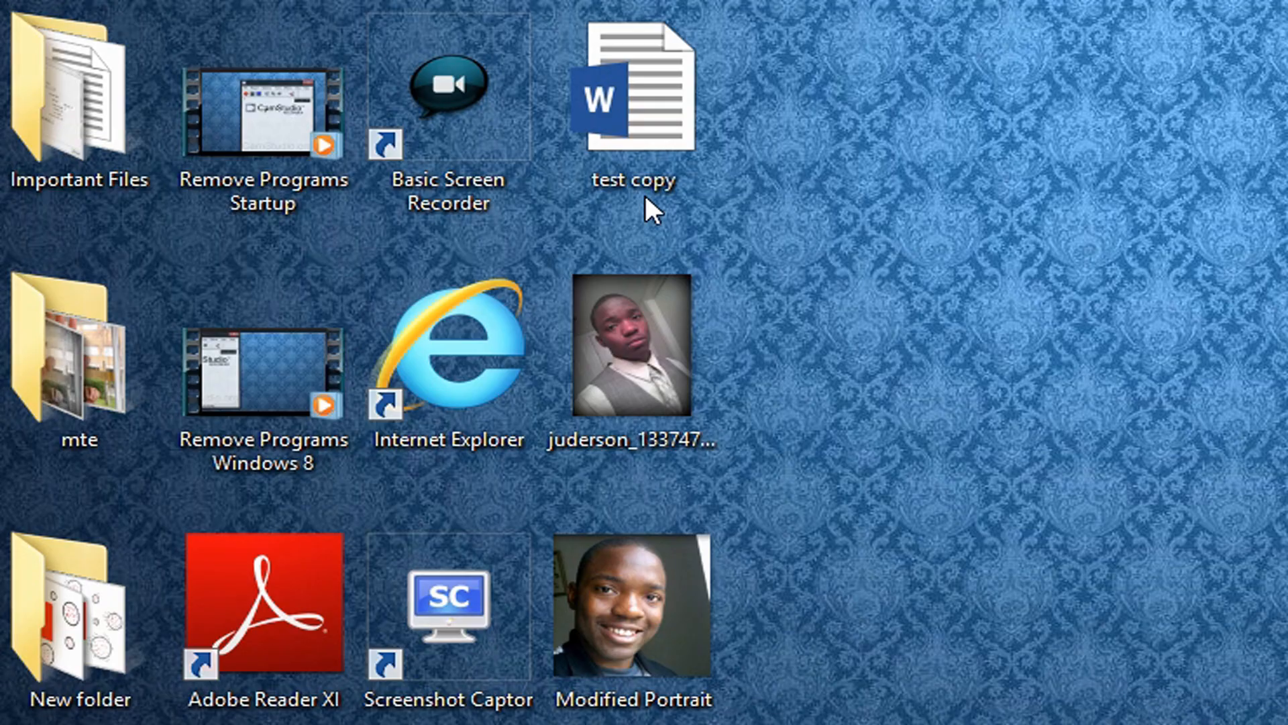
{"action": "mouse_move", "coordinate": [813, 444]}
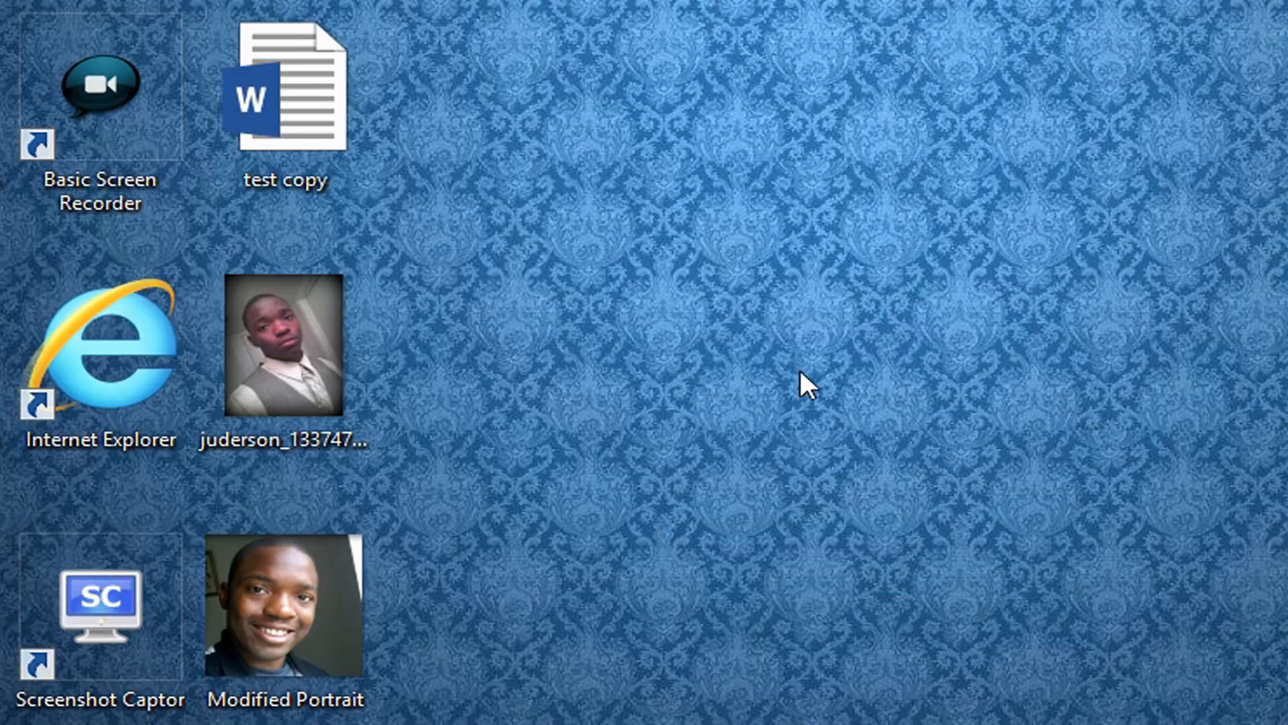
- Switch the desktop icons back to Medium icons via the View menu
{"action": "right_click", "coordinate": [805, 383]}
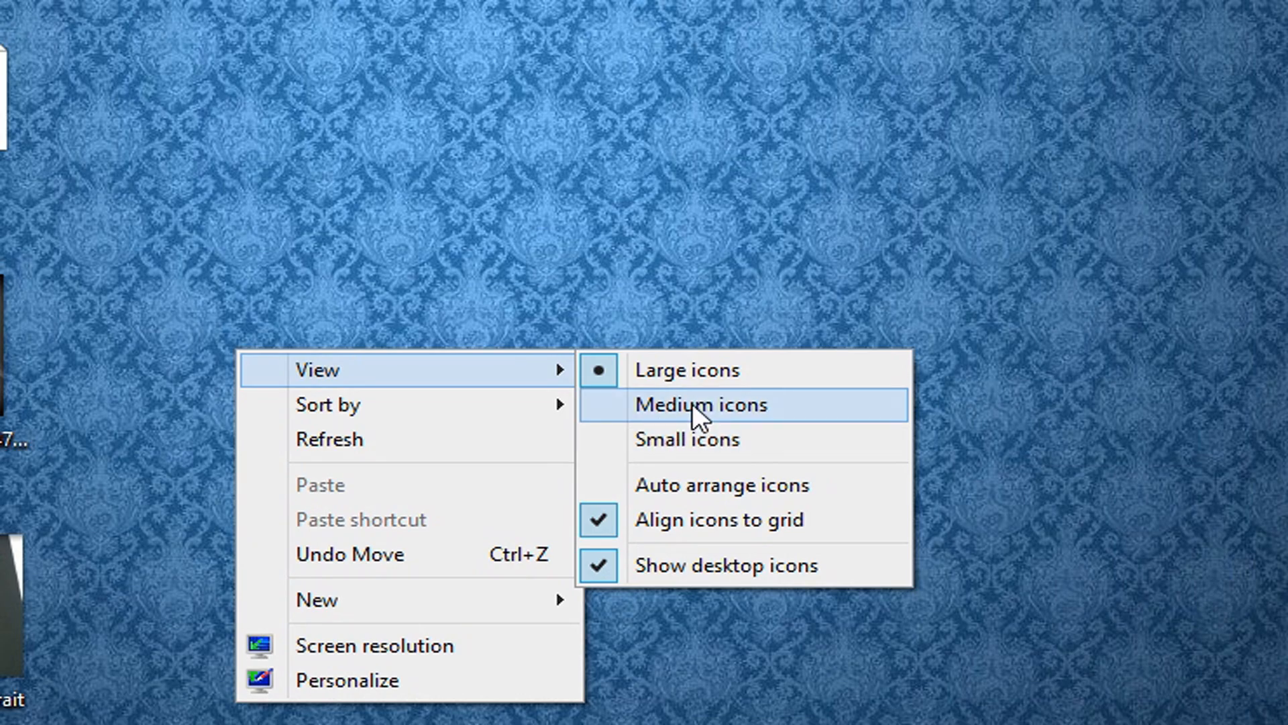
{"action": "mouse_move", "coordinate": [787, 417]}
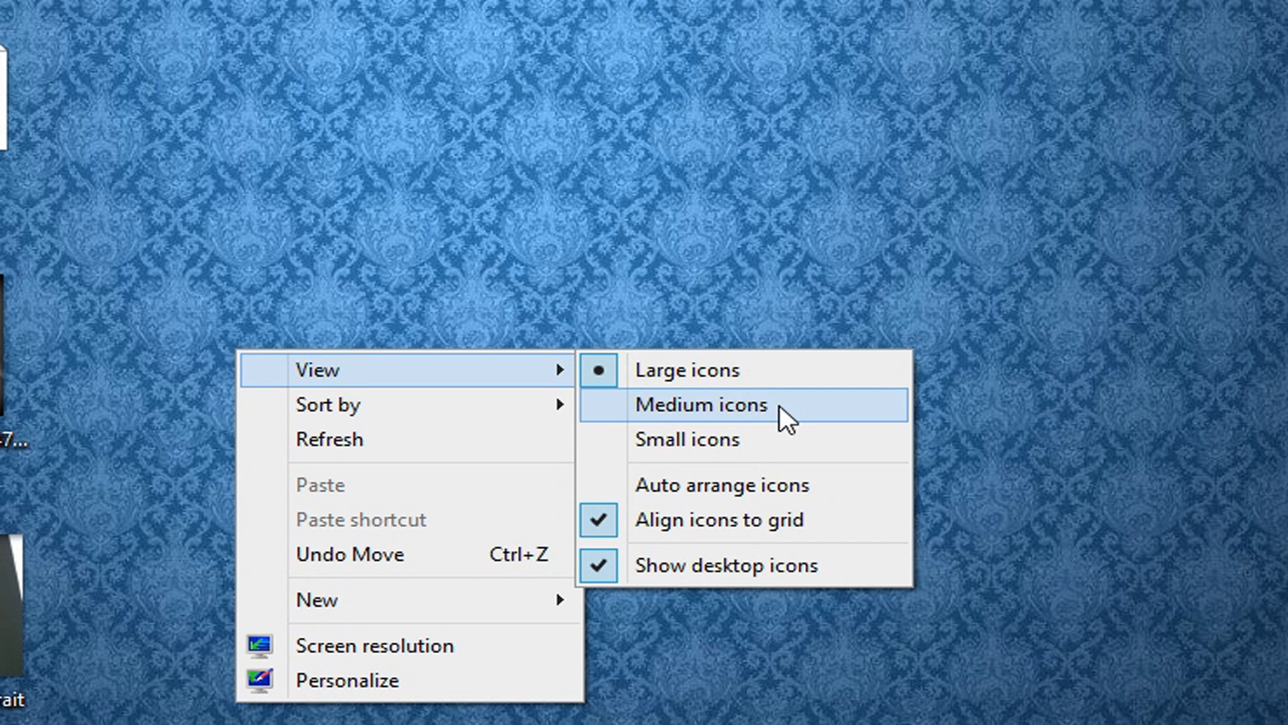
{"action": "left_click", "coordinate": [695, 403]}
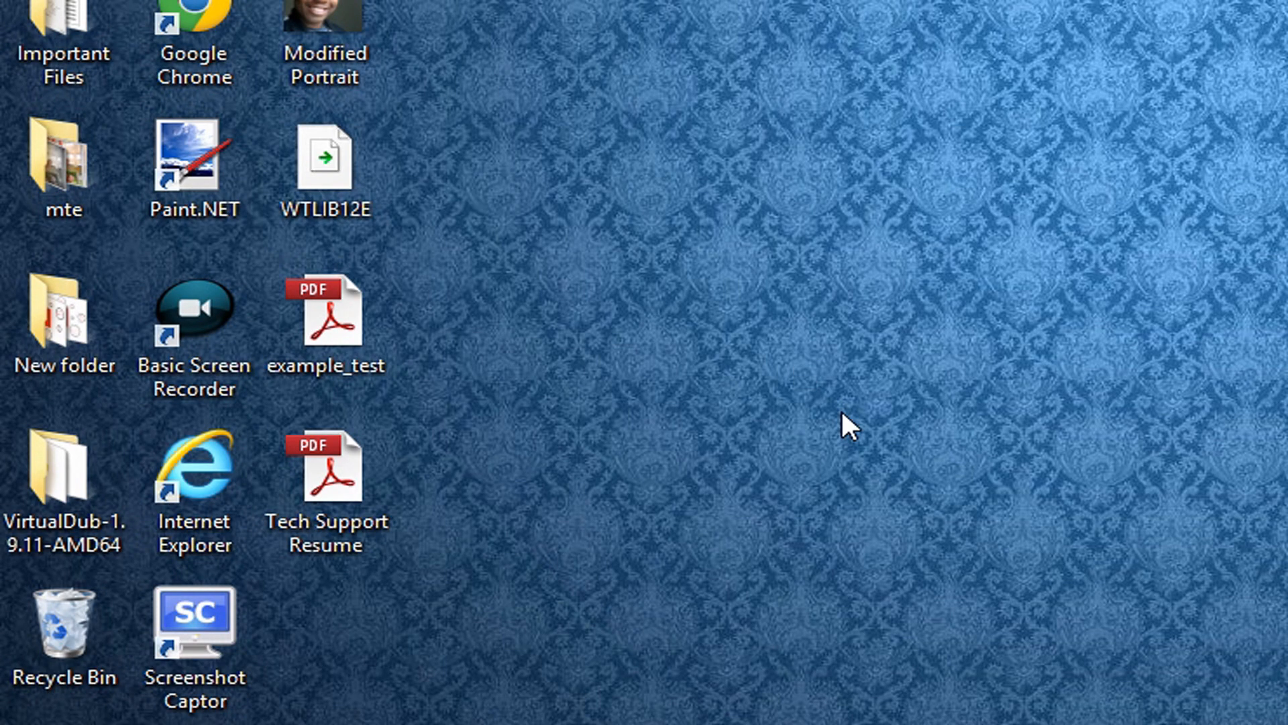
- Open the VirtualDub-1.9.11-AMD64 desktop folder in File Explorer, showing vdub64 and Veedub64
{"action": "left_click", "coordinate": [63, 476]}
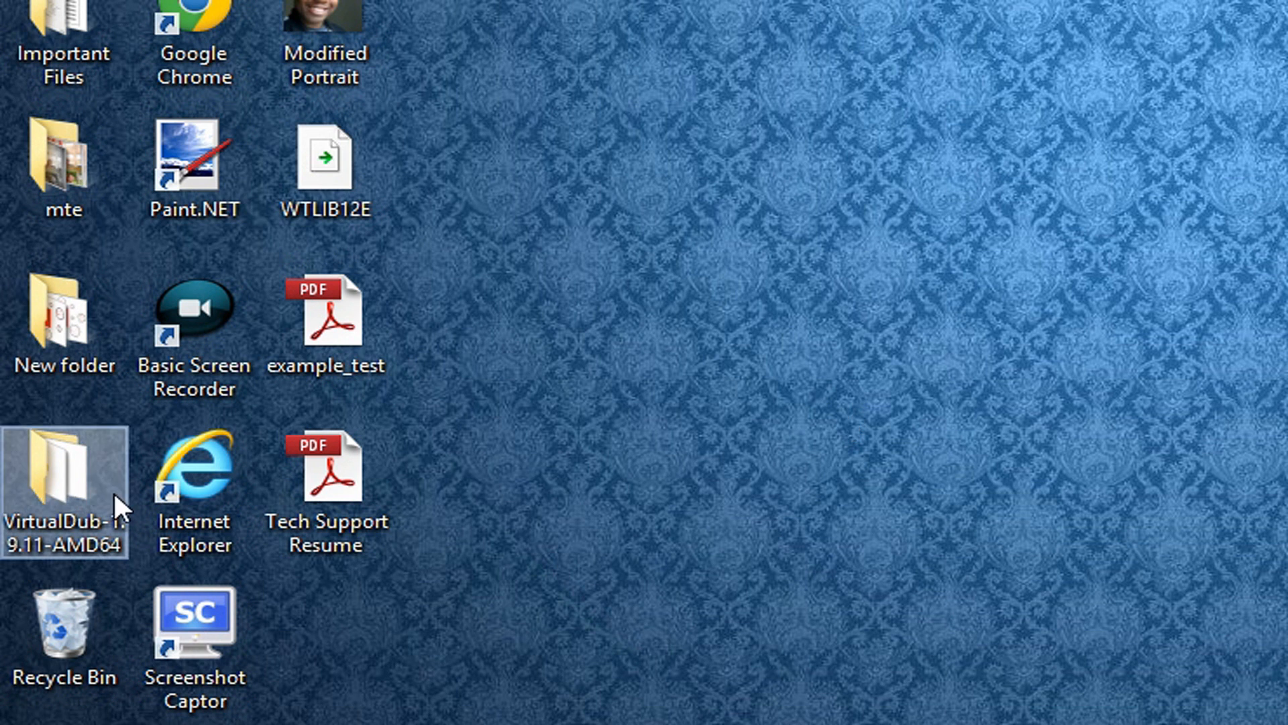
{"action": "mouse_move", "coordinate": [90, 461]}
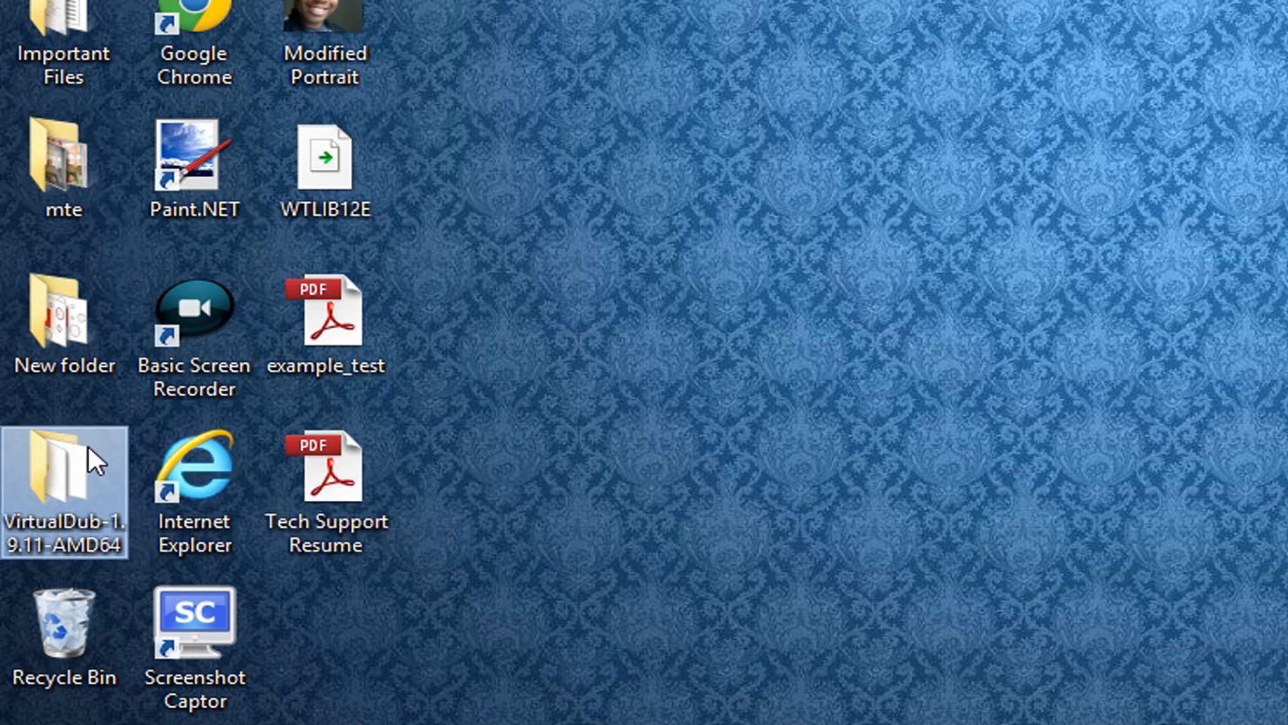
{"action": "double_click", "coordinate": [64, 485]}
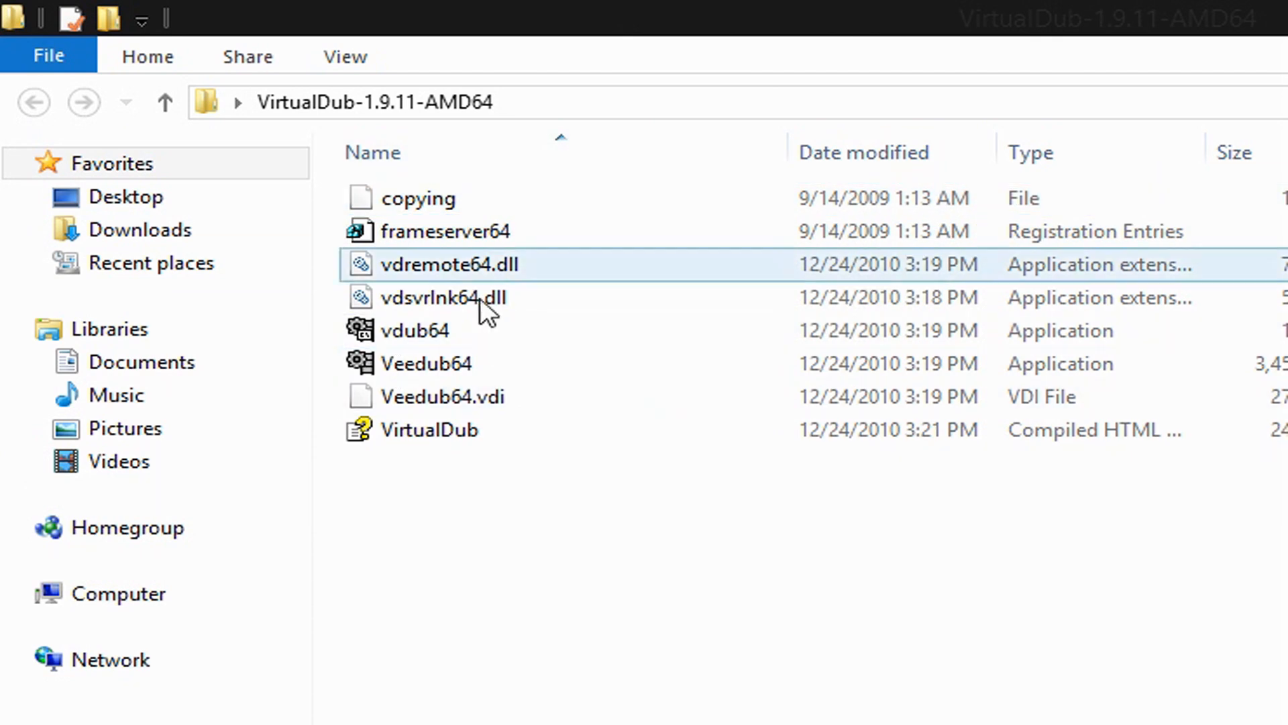
{"action": "left_click", "coordinate": [444, 298]}
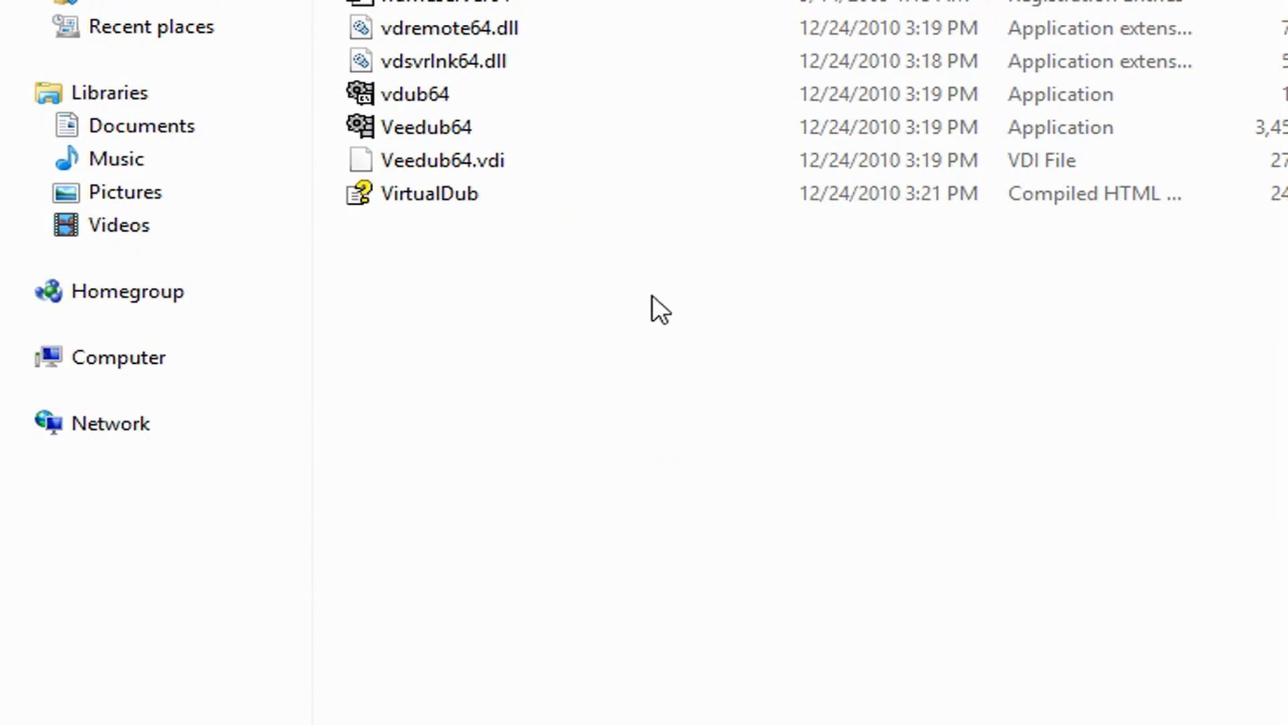
{"action": "mouse_move", "coordinate": [607, 451]}
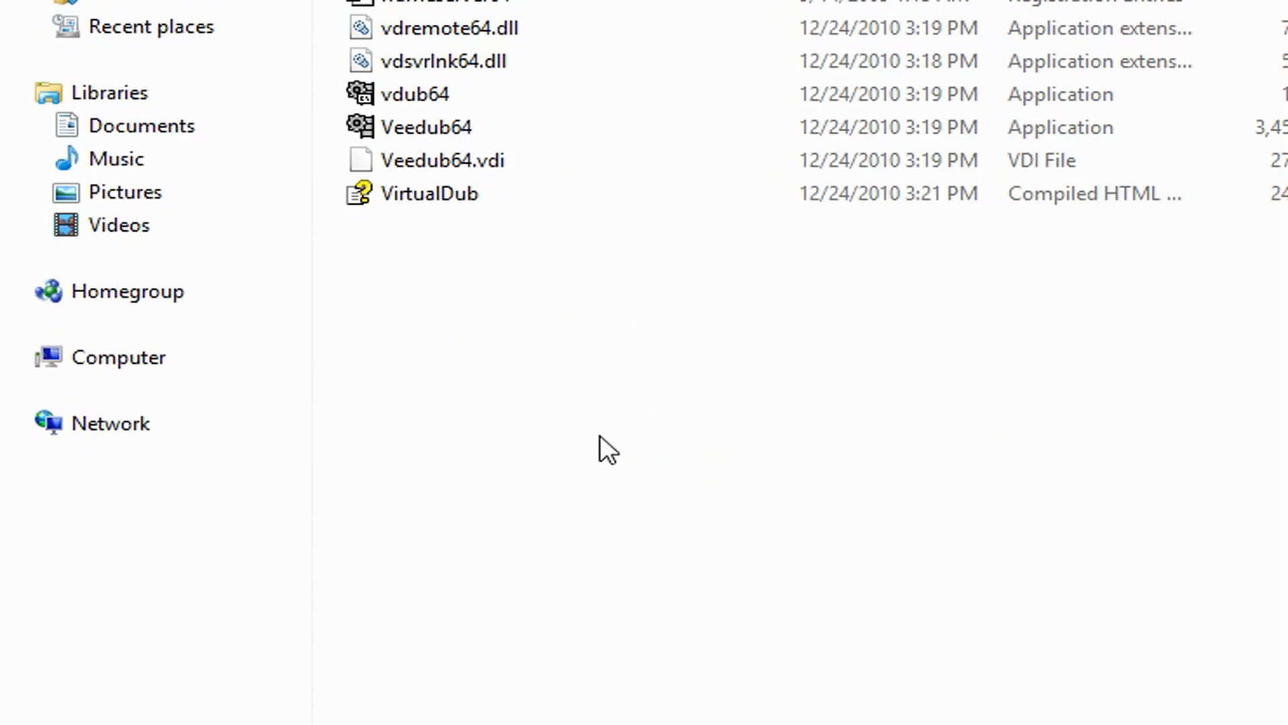
- Show the VirtualDub folder's files as Extra large icons, then reopen the folder's View options
{"action": "right_click", "coordinate": [608, 451]}
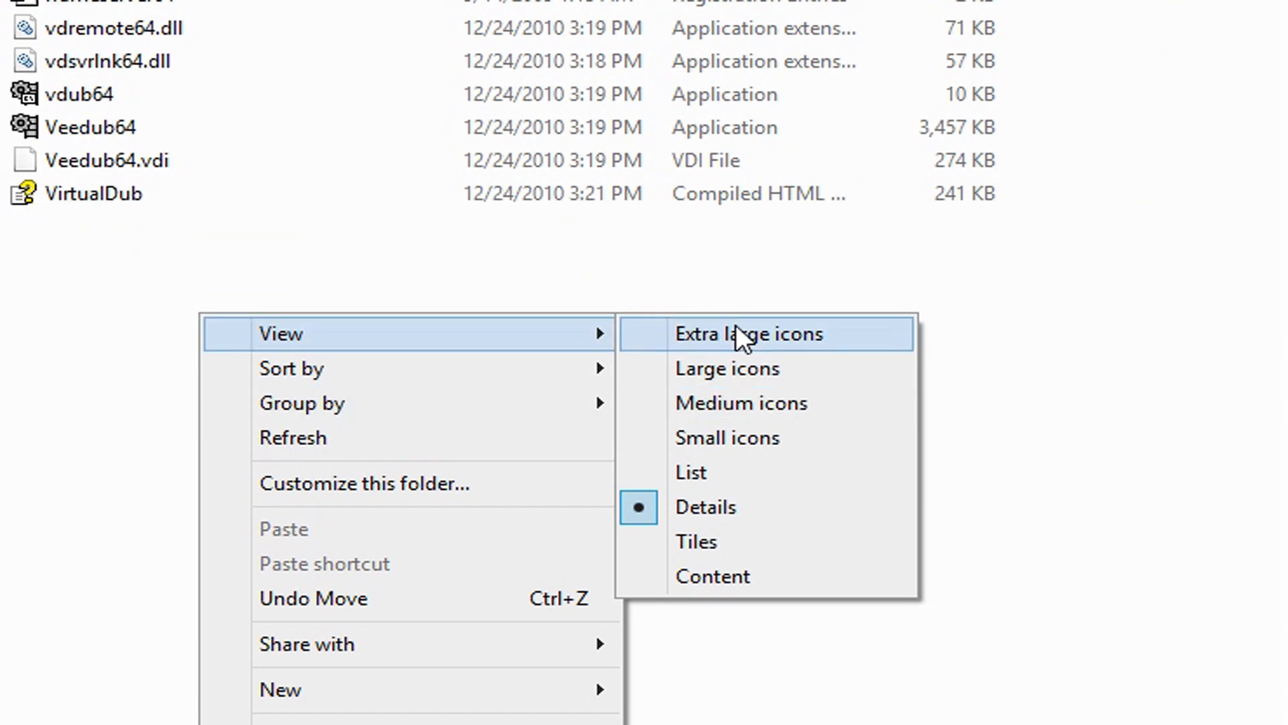
{"action": "left_click", "coordinate": [747, 334]}
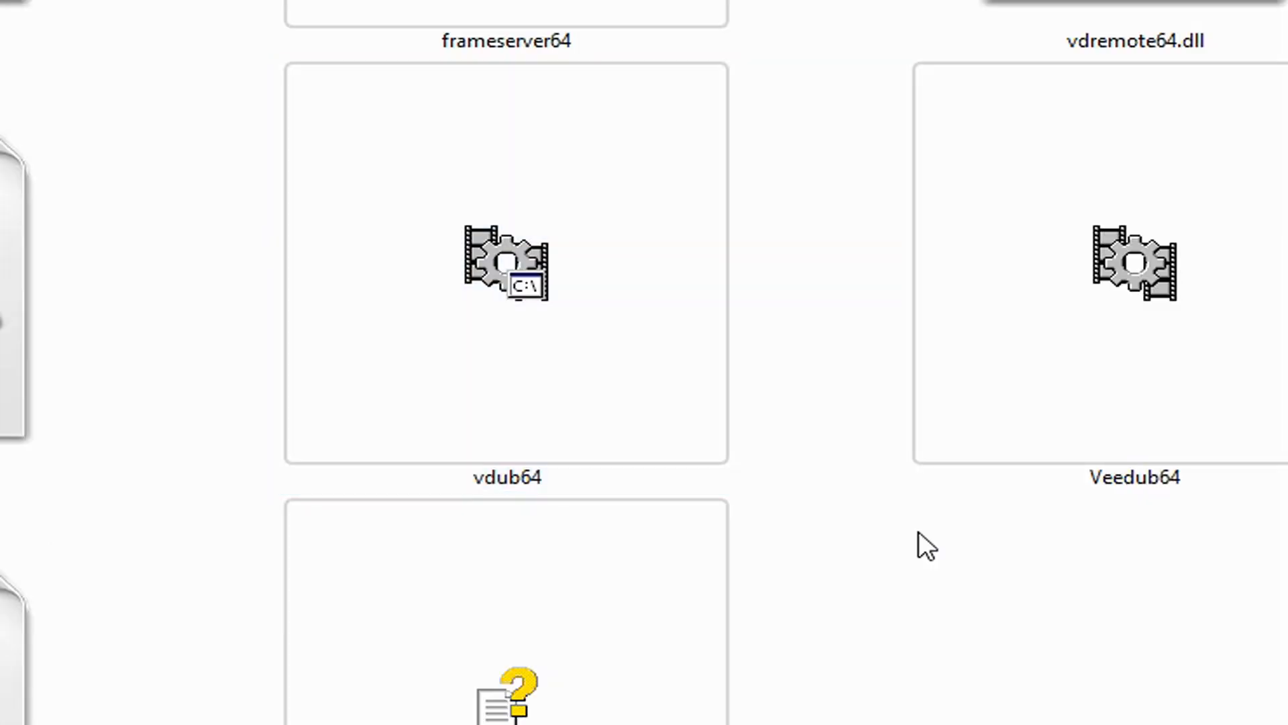
{"action": "right_click", "coordinate": [926, 547]}
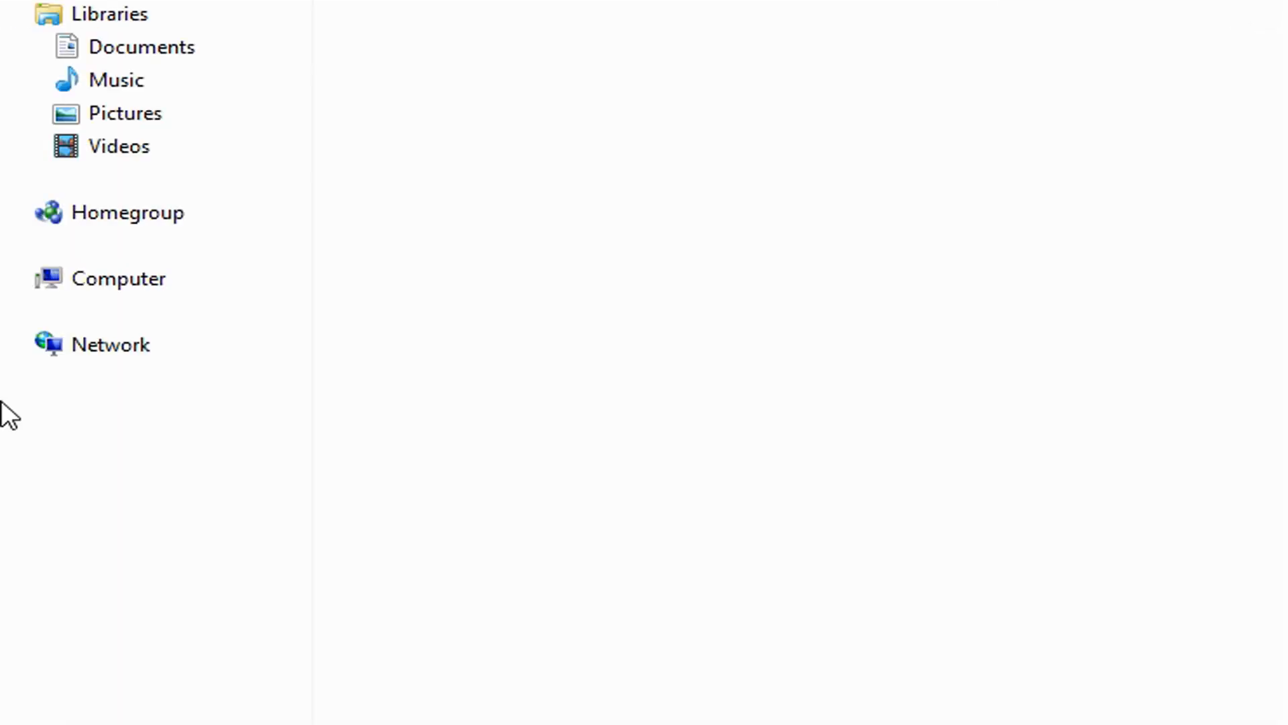
- Bring up the context menu for the example_test PDF on the desktop
{"action": "right_click", "coordinate": [689, 333]}
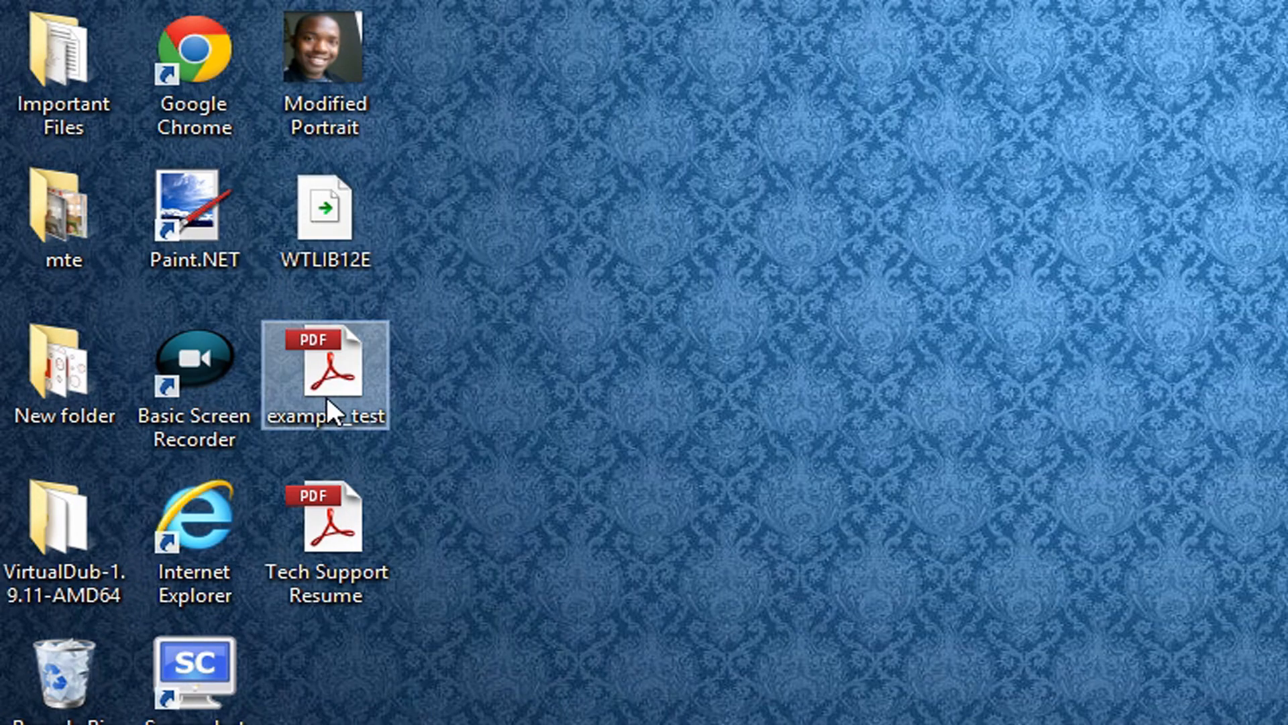
{"action": "right_click", "coordinate": [324, 376]}
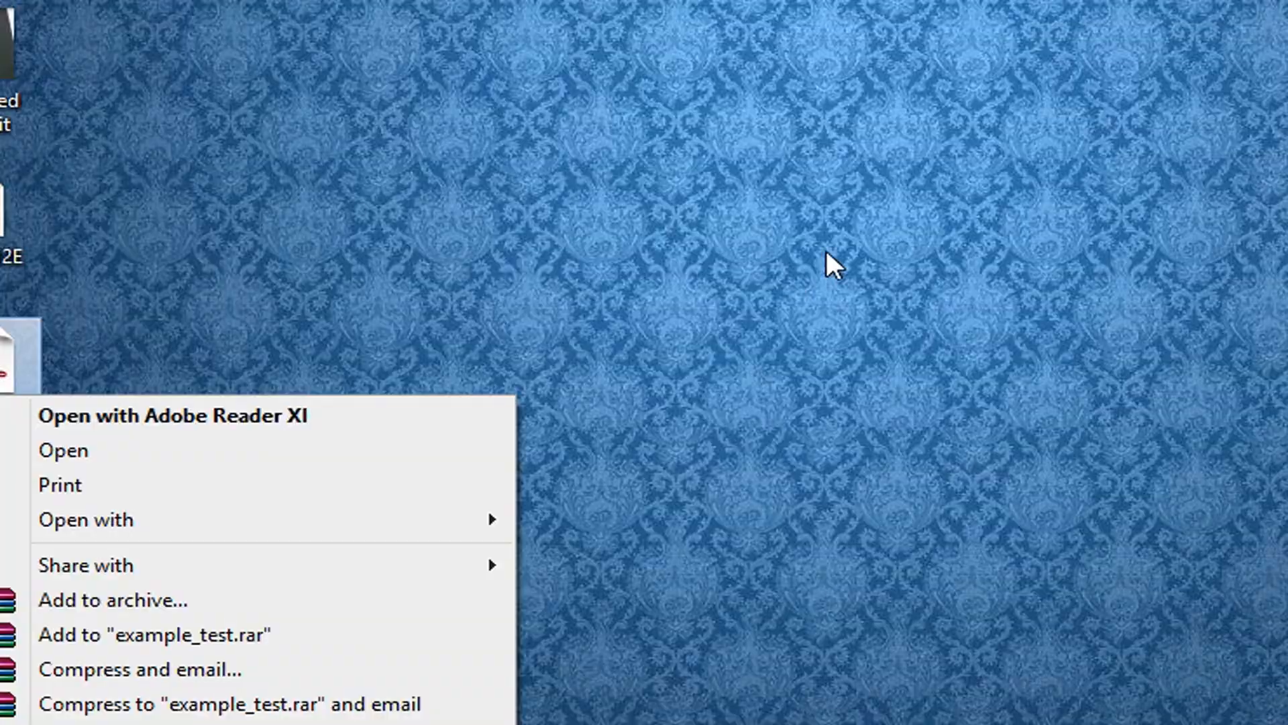